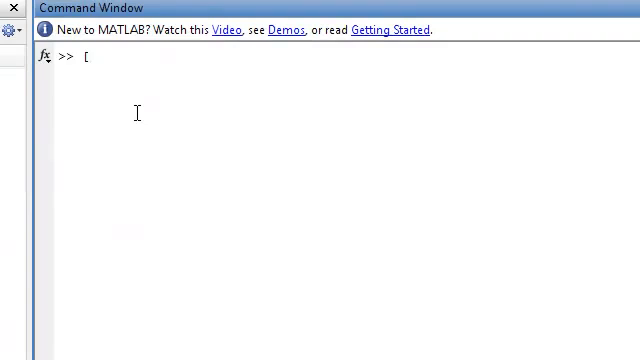
Enter the matrix [1,2,3,4;5,6,7,8;9,10,11,12] using comma-separated elements
text(1)
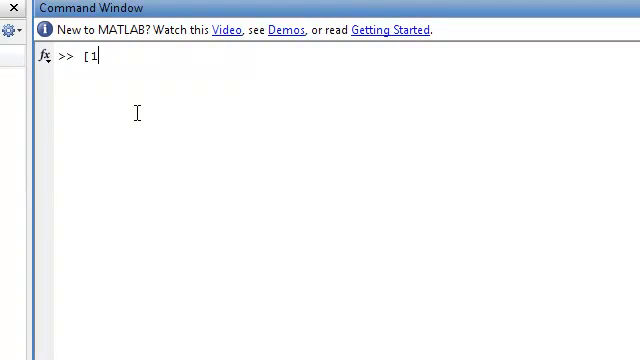
text(,2,3,4)
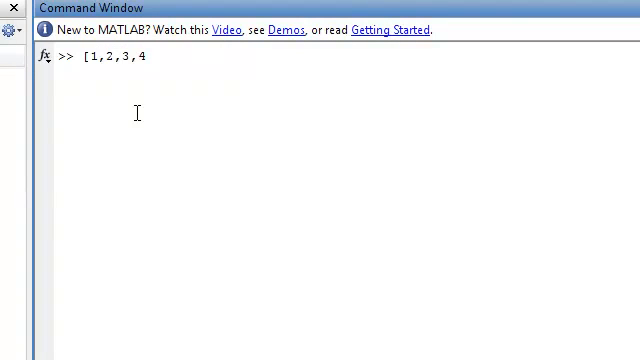
text(;)
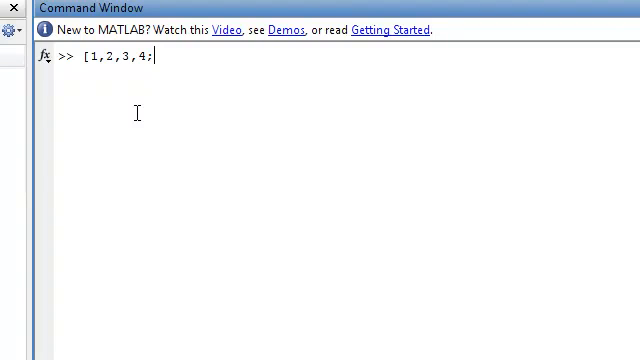
text(5,6,7,)
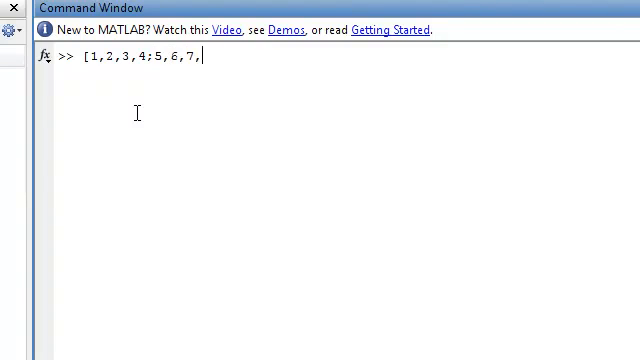
text(8;)
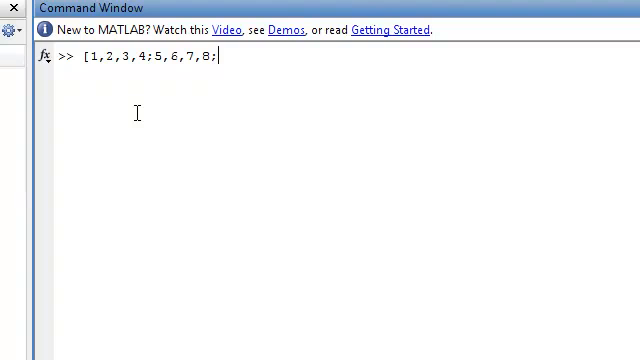
text(9)
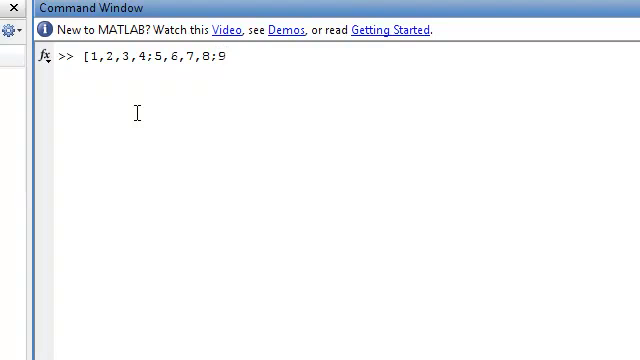
text(,10,)
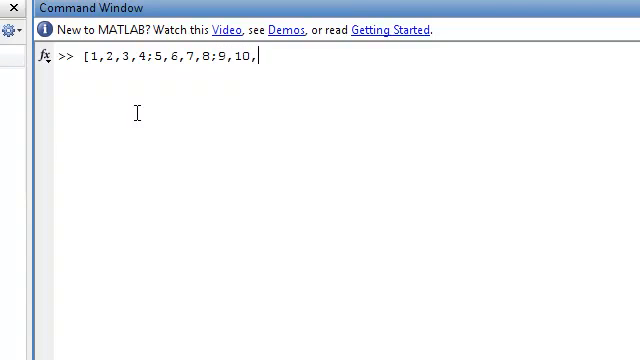
text(11,12])
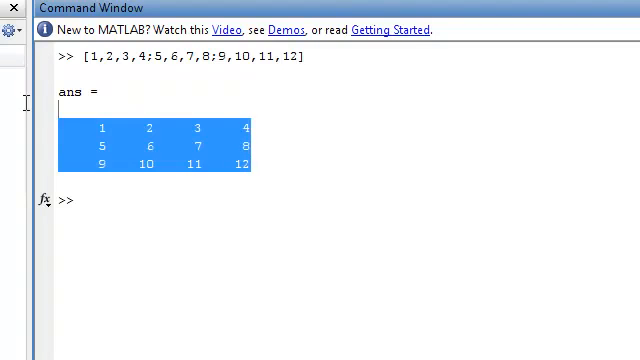
Enter the same 1–12 matrix again with space-separated elements
click(100, 200)
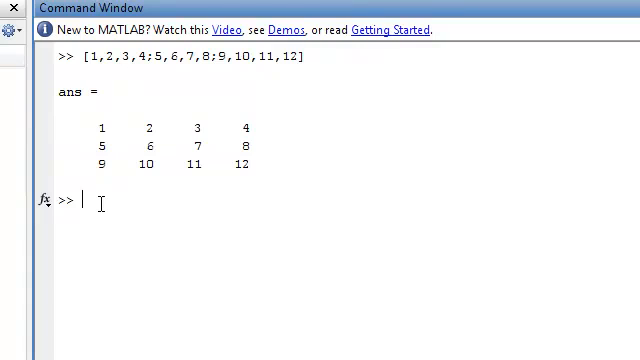
text([1,2,3,4;5,6,7,8;9,10,11,12])
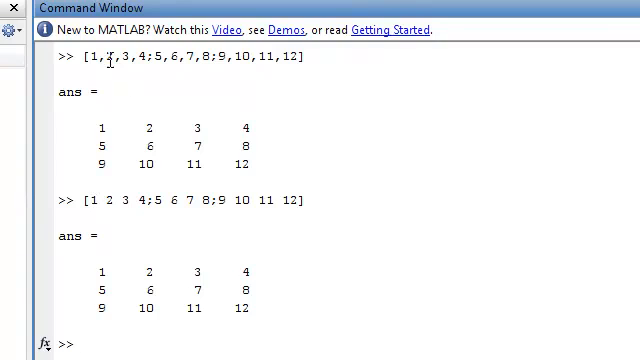
scroll(down, 3)
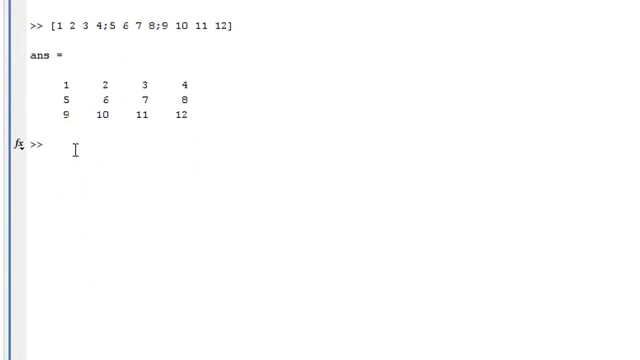
Rebuild the matrix as [1:4;5:8;9:12] and print the range 1:4
text([1 2 3 4;5 6 7 8;9 10 11 12])
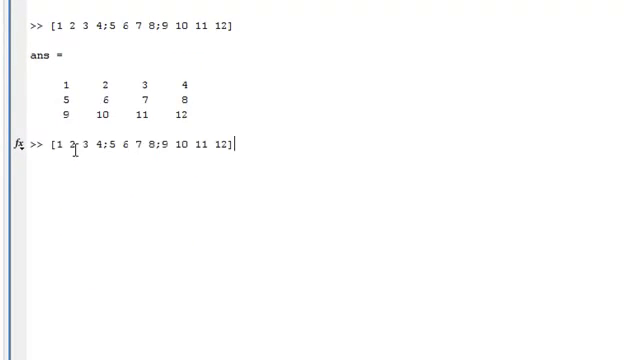
key(Return)
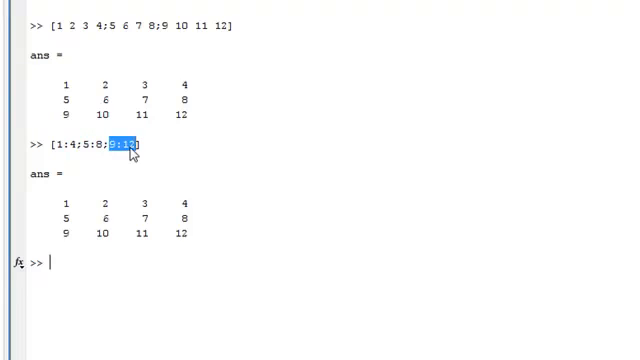
text(1:4)
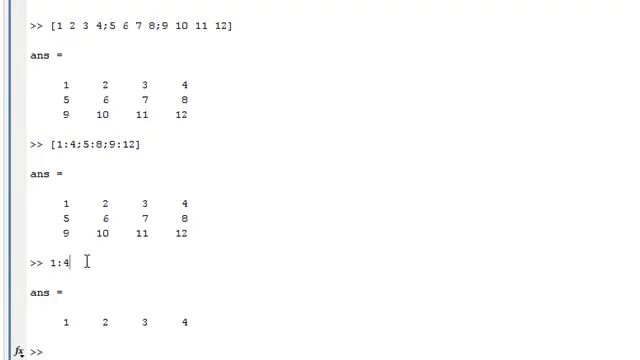
double_click(108, 324)
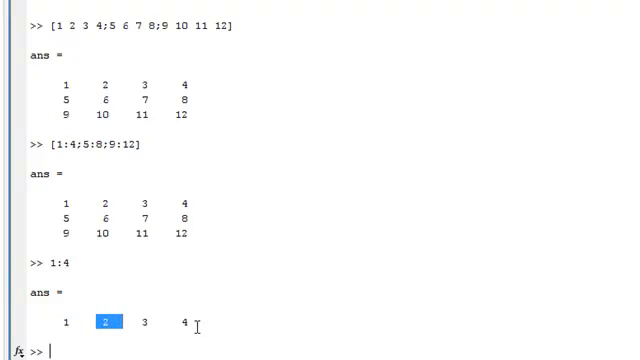
Generate the values from 1 to 2 in 0.1 steps with 1:0.1:2
text(1:)
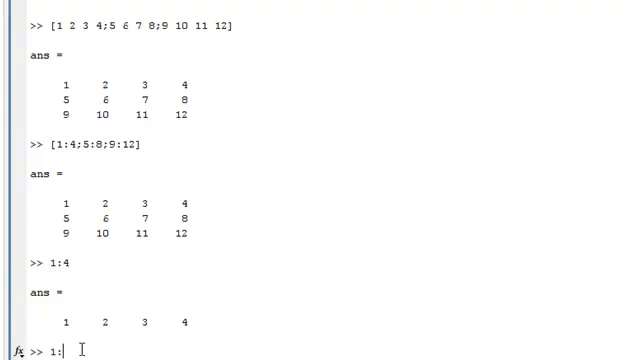
text(0.01:)
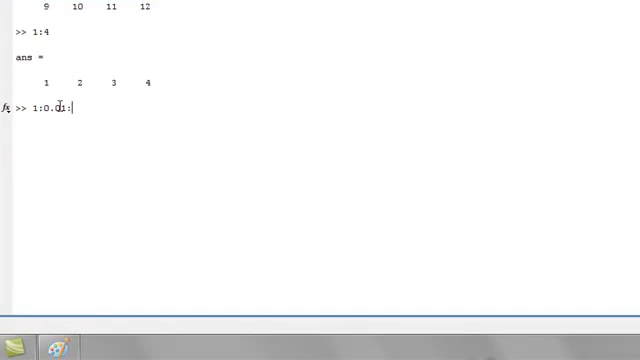
text(2)
key(Return)
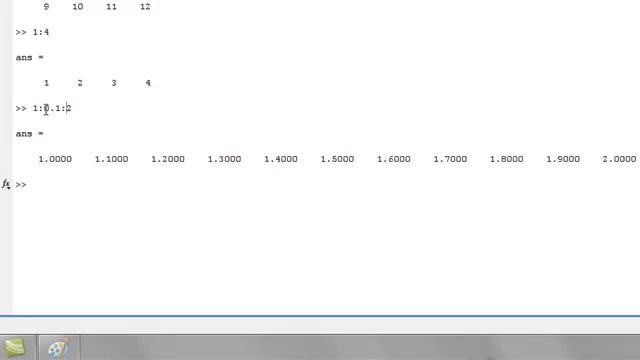
double_click(45, 108)
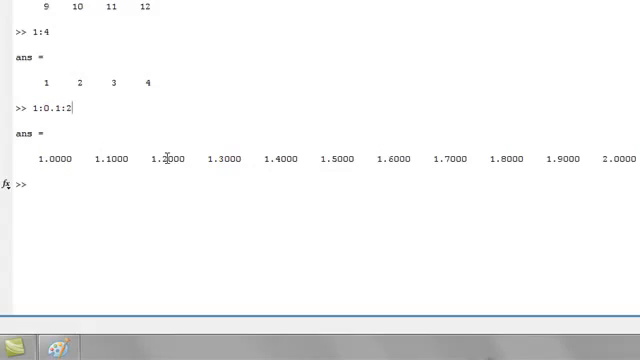
mouse_move(288, 163)
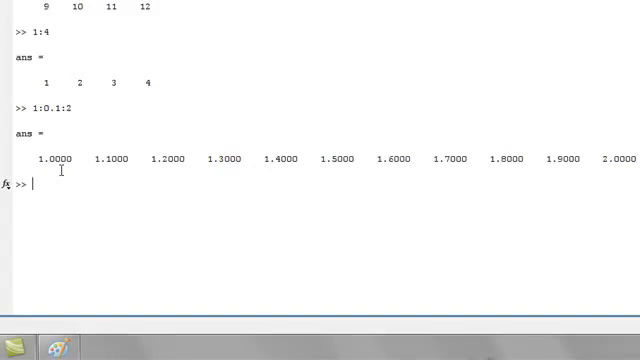
Clear the screen and store the colon-range 1–12 matrix as demo
text(clc)
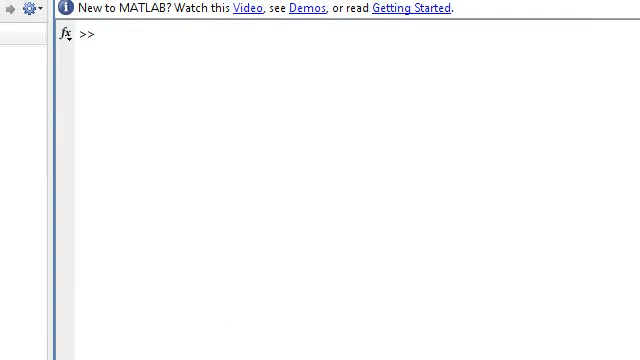
text([1:4;5:8;9:12])
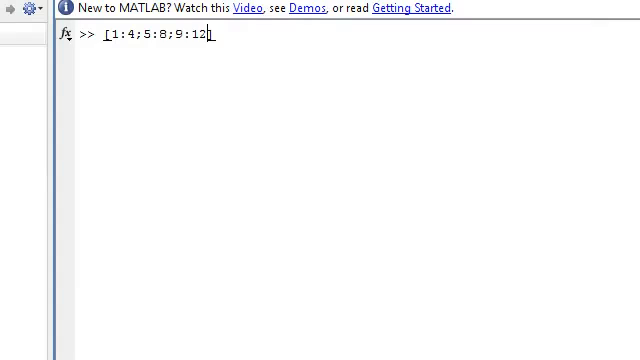
key(Return)
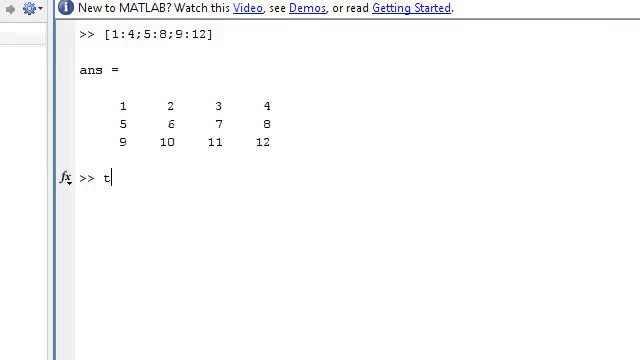
text(emo)
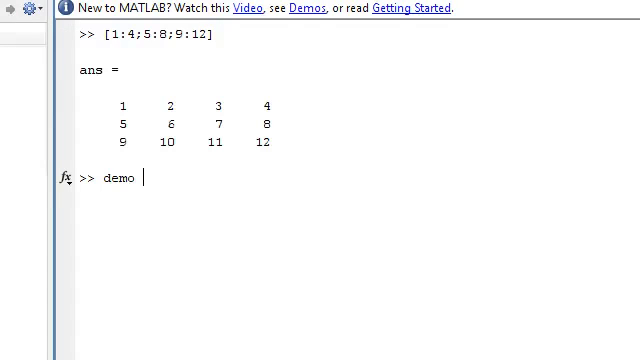
key(Return)
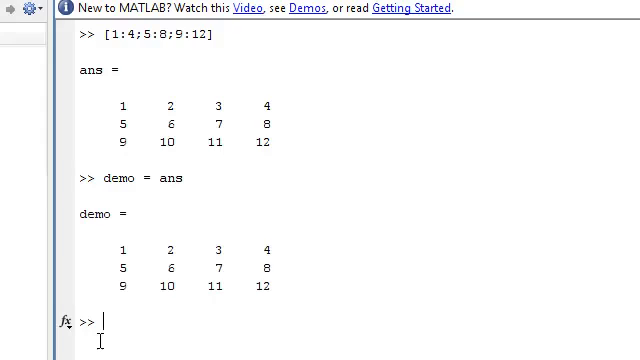
scroll(down, 3)
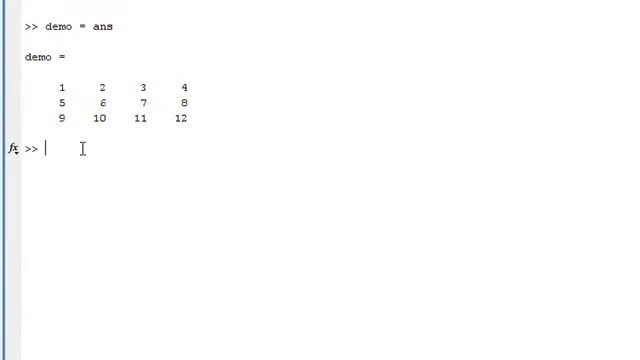
Evaluate demo > 5 to get the logical matrix, then run clc
text(demo >)
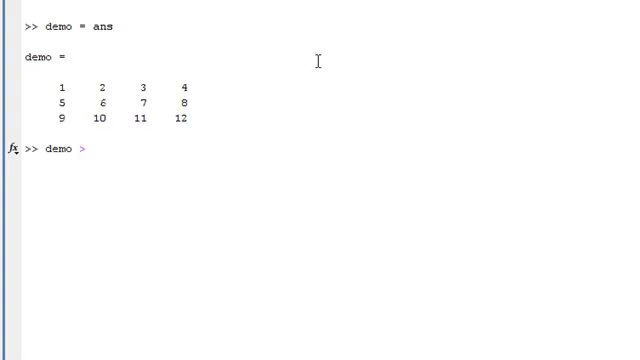
text(5)
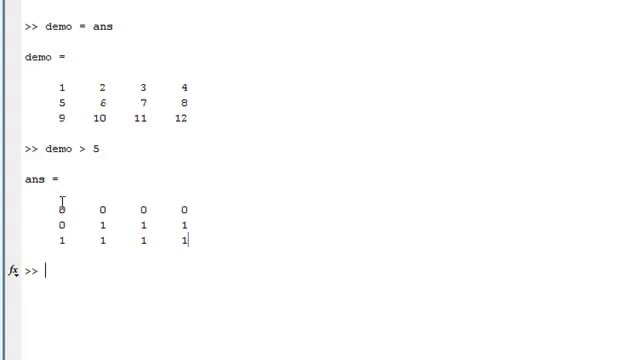
double_click(52, 152)
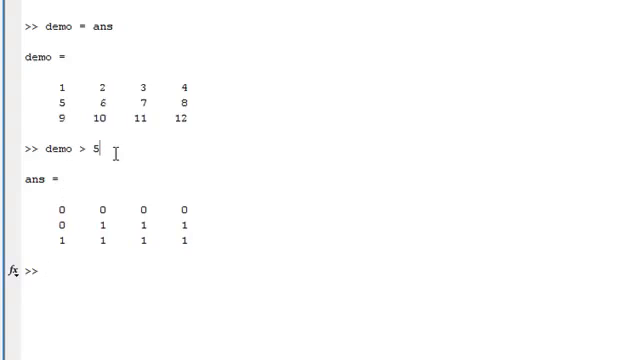
double_click(59, 152)
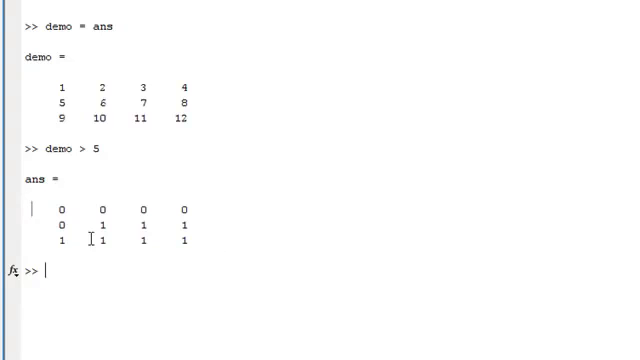
double_click(64, 85)
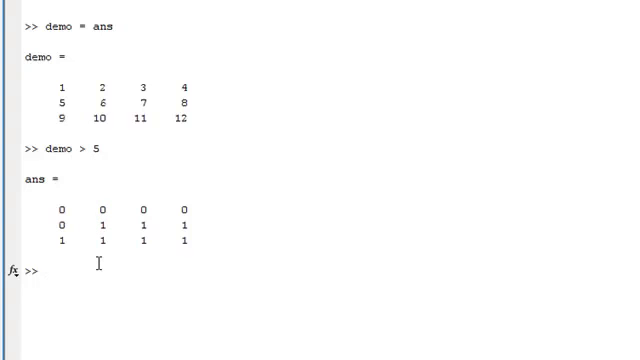
text(clc)
text(demo)
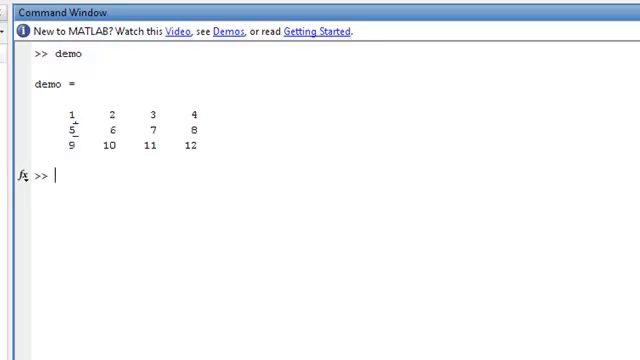
Index demo(2,1) to get the value 5
double_click(68, 130)
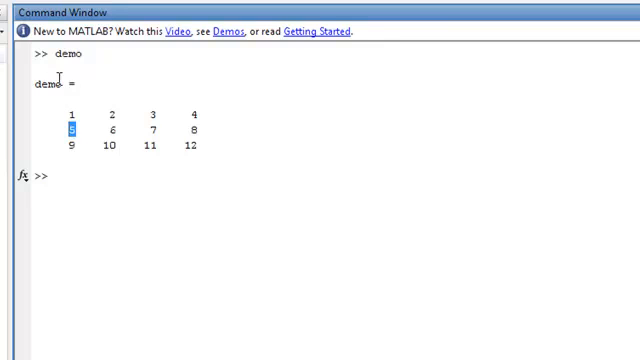
double_click(45, 85)
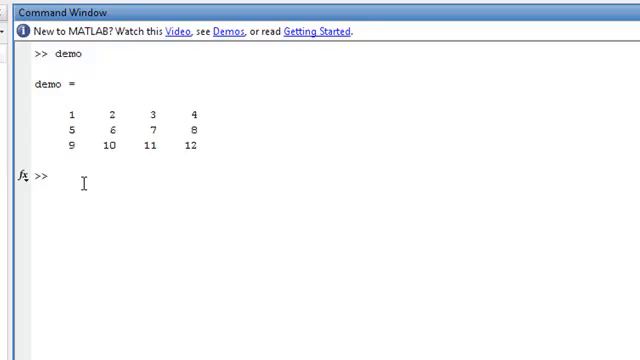
text(demo)
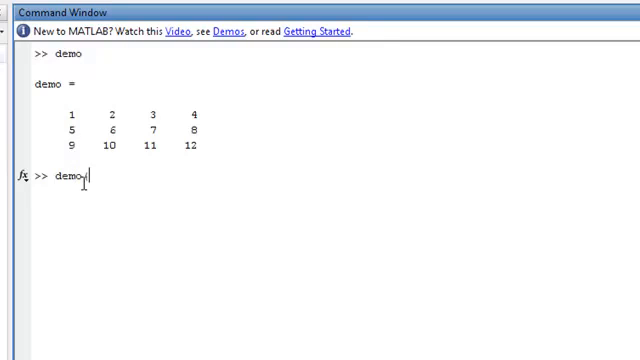
text(()
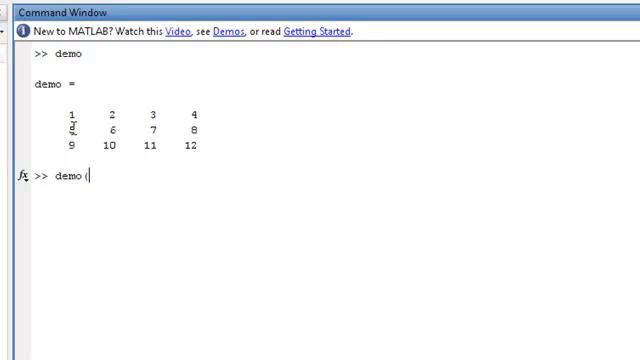
text(2,1)
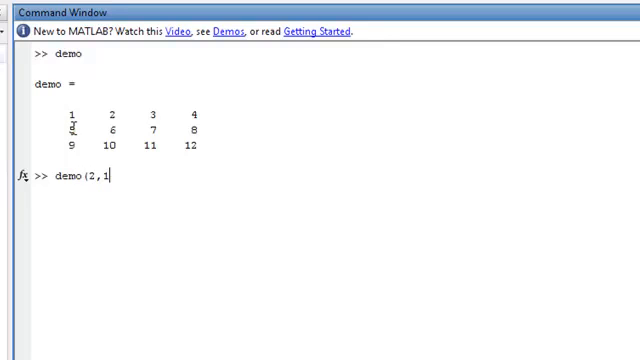
text())
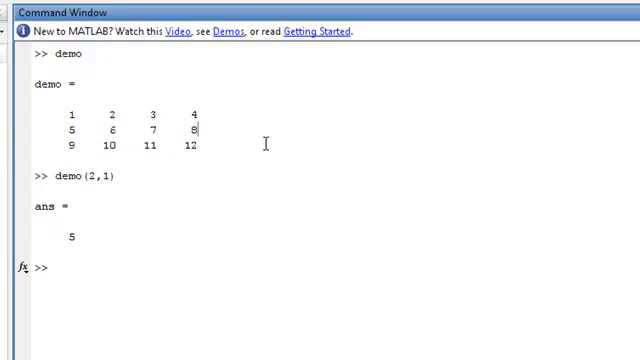
Extract the second row with demo(2,1:end), giving 5 6 7 8
text(demo ()
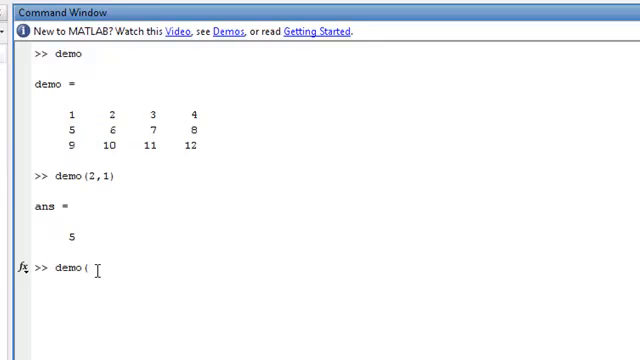
text(2,)
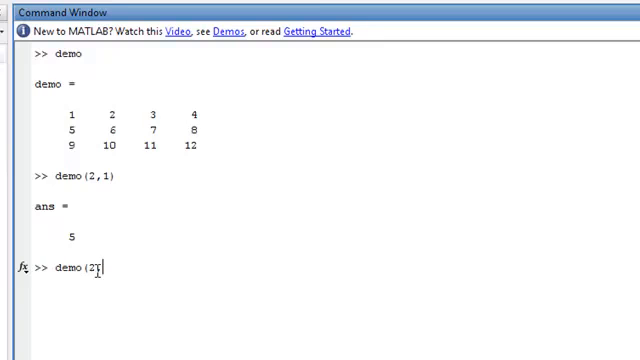
text(1:end)
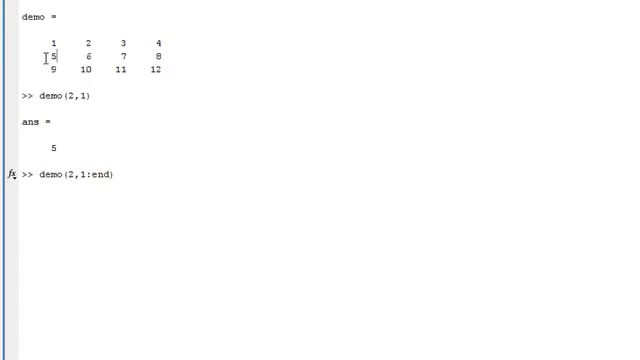
double_click(56, 58)
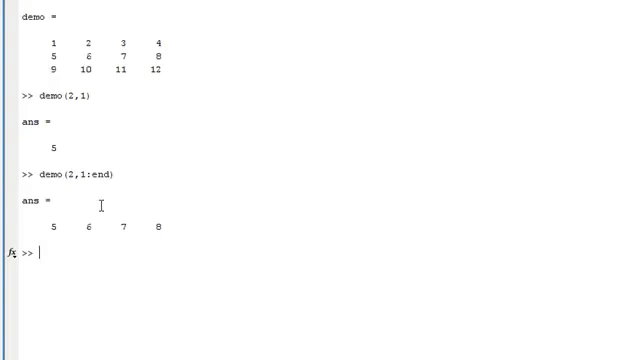
drag(52, 40, 95, 40)
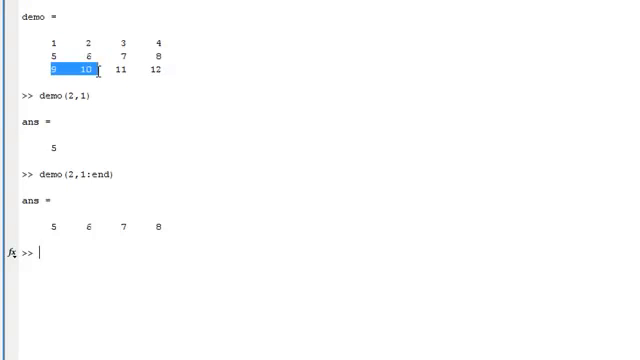
mouse_move(93, 255)
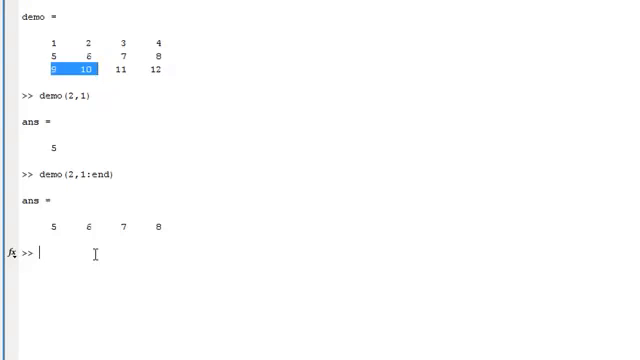
Type the submatrix index demo([1,3],[1,2])
text(dem)
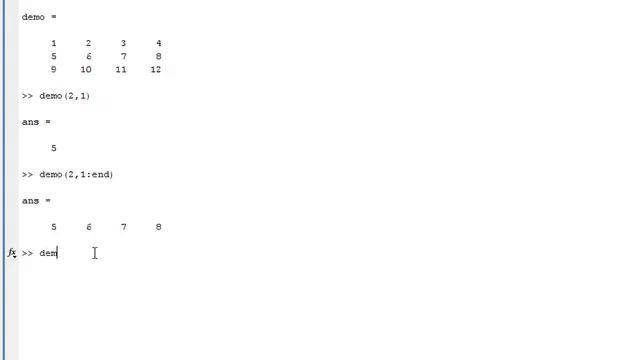
text(()
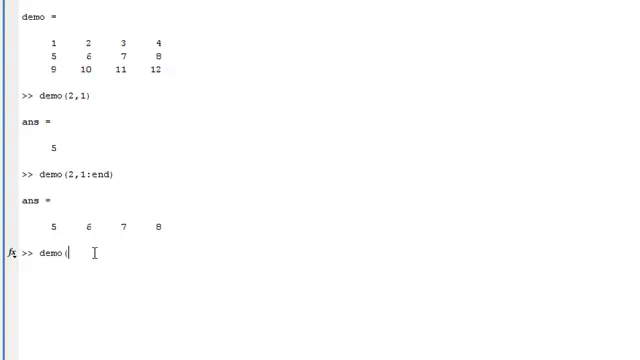
text(()
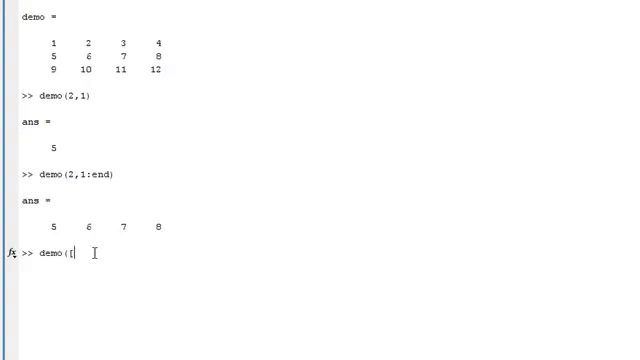
text(1,3)
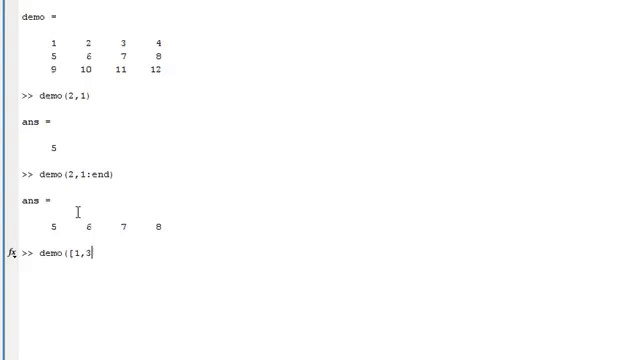
text(,[)
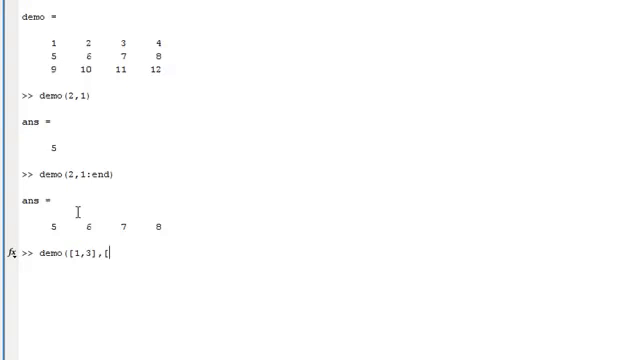
text([1,2])
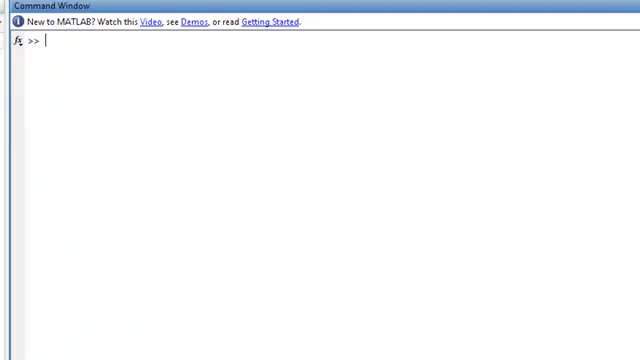
Display demo2 and extract its elements greater than 4 with demo2(demo2>4)
text(de)
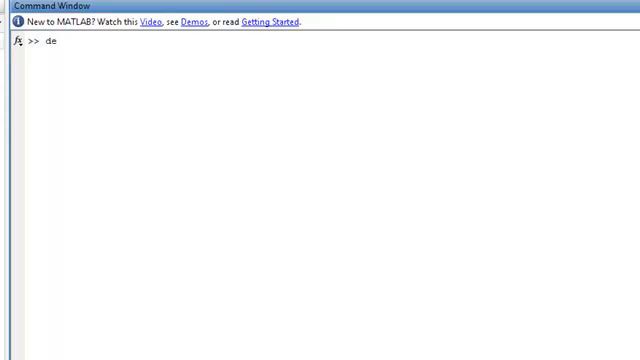
text(mo2)
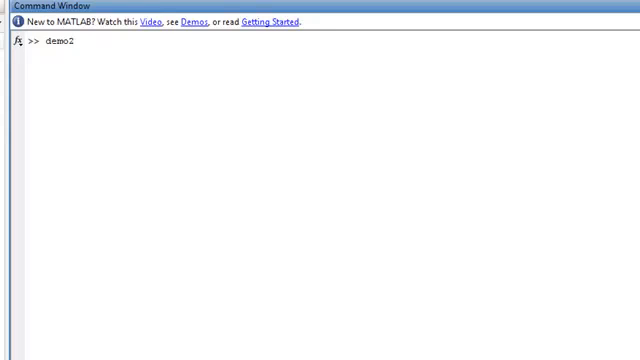
key(Return)
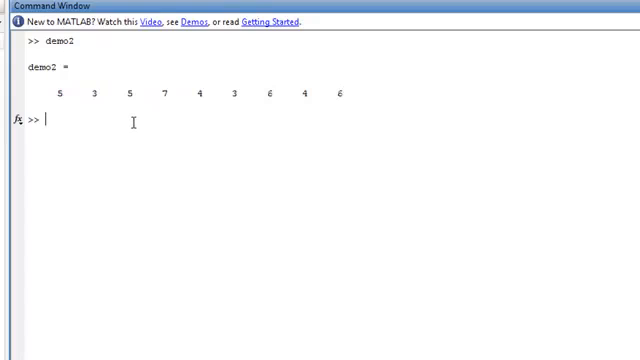
mouse_move(94, 92)
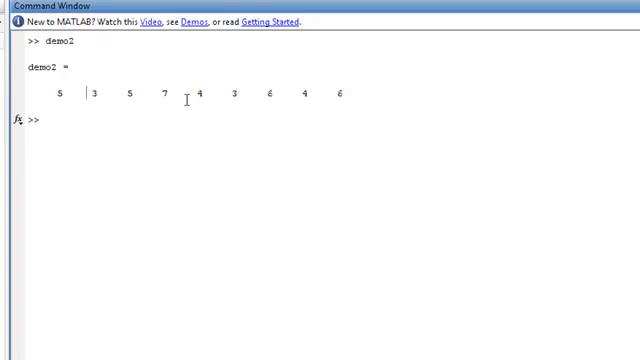
mouse_move(270, 153)
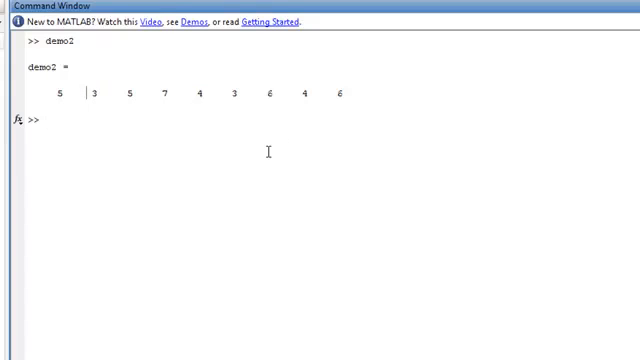
text(demo2 ()
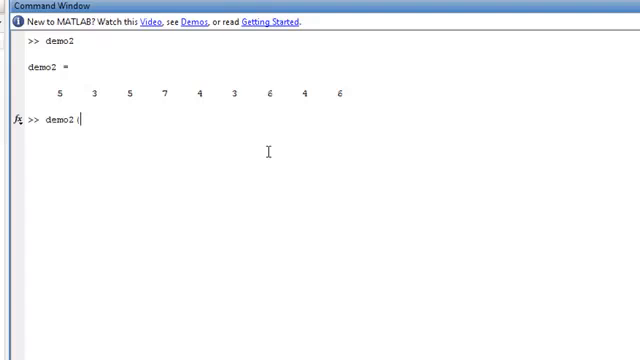
text(demo)
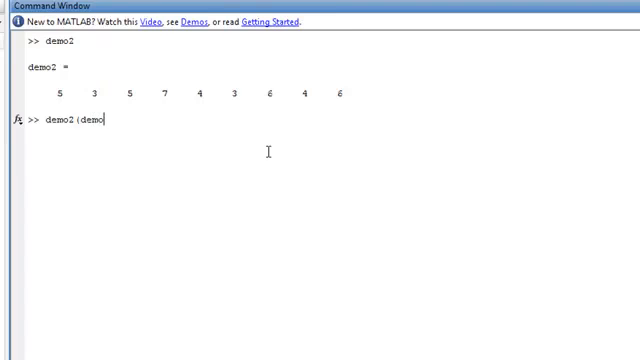
text(2>4)
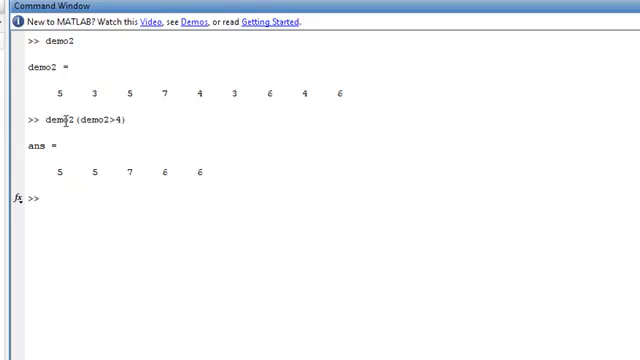
Evaluate the logical mask demo2>4 on its own
double_click(95, 120)
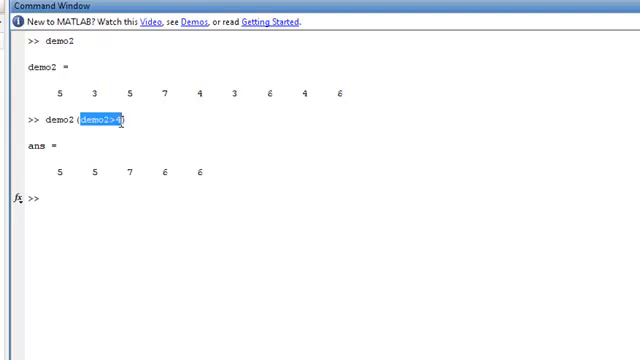
text(demo2>4)
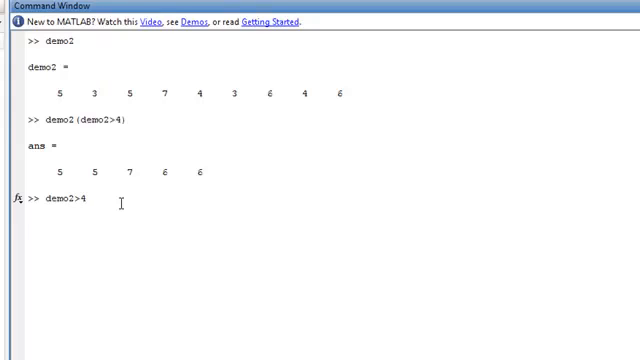
key(Return)
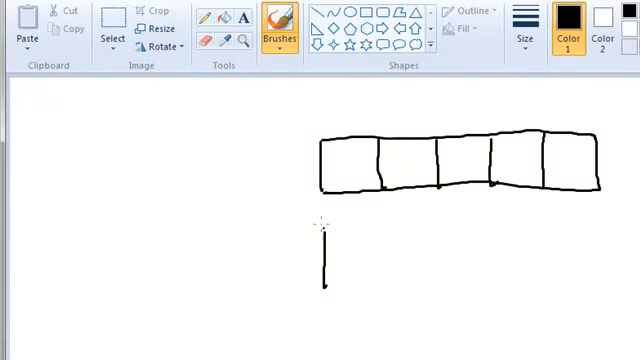
mouse_move(290, 207)
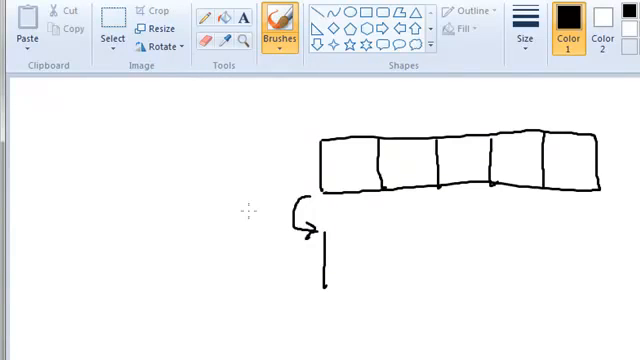
Sketch array boxes with a 0/1 mask, labelled blah>5 and blah(blah>5)
drag(235, 215, 258, 216)
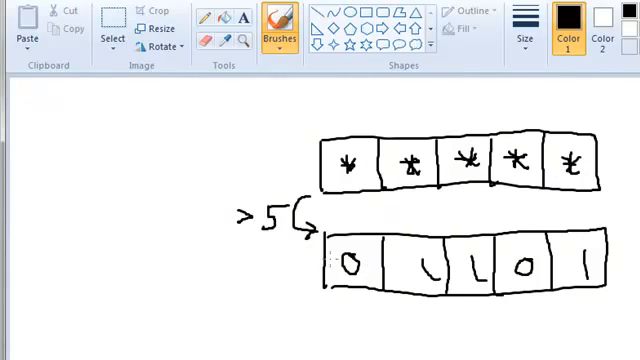
mouse_move(268, 117)
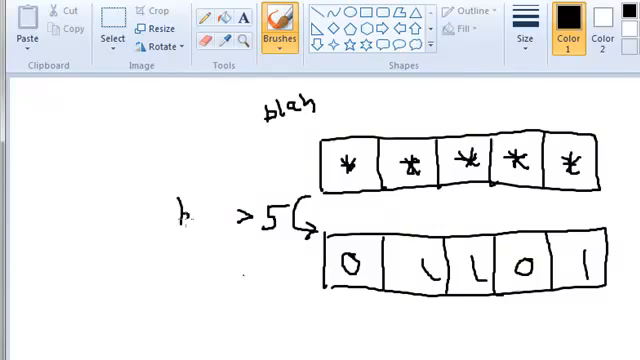
drag(178, 218, 215, 218)
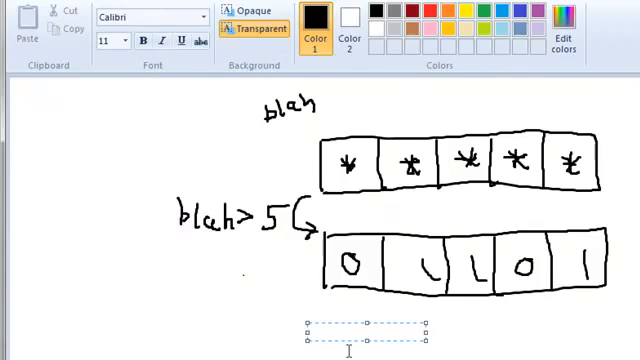
text(blah(blah>5)
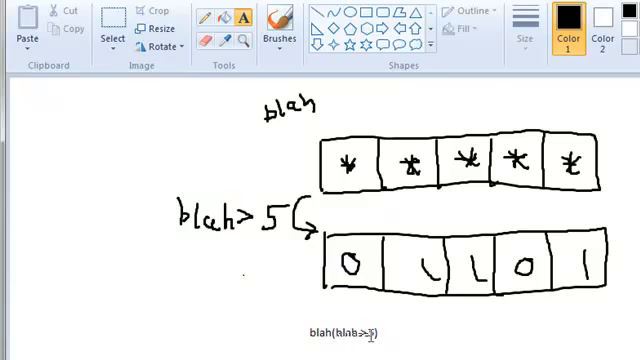
click(271, 27)
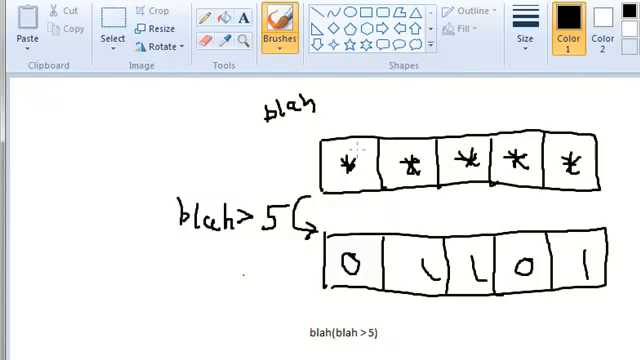
drag(335, 160, 360, 168)
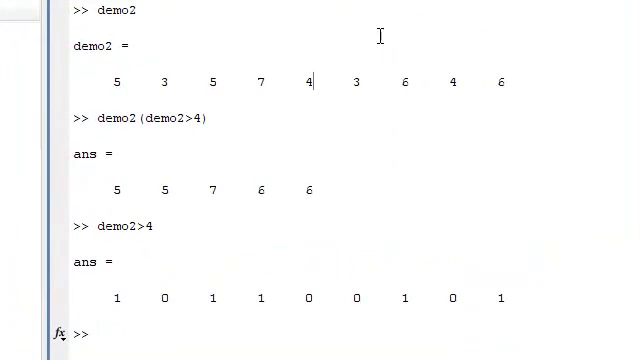
mouse_move(512, 295)
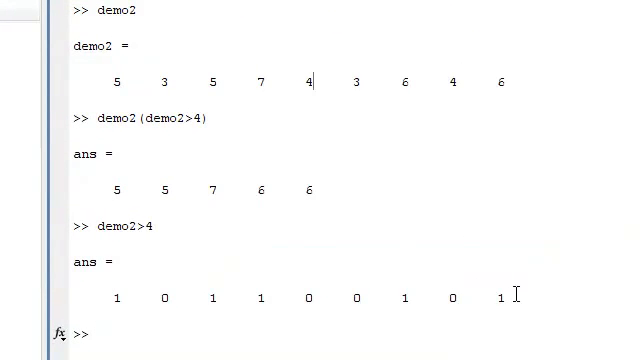
mouse_move(280, 83)
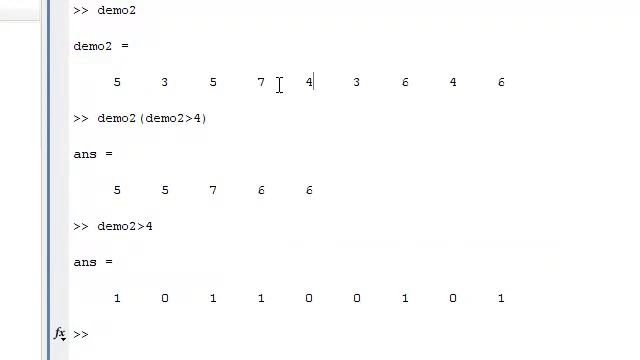
mouse_move(343, 193)
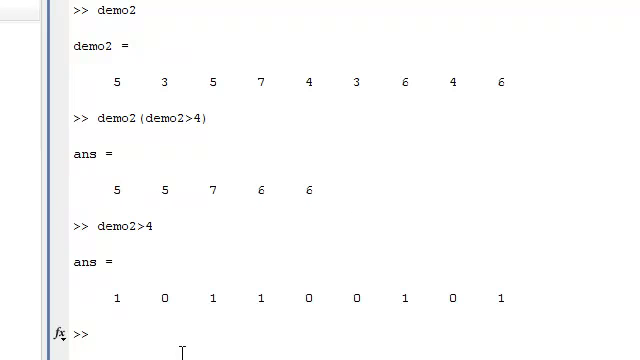
Create demo3 = 1:9 holding the numbers 1 to 9
text(demo)
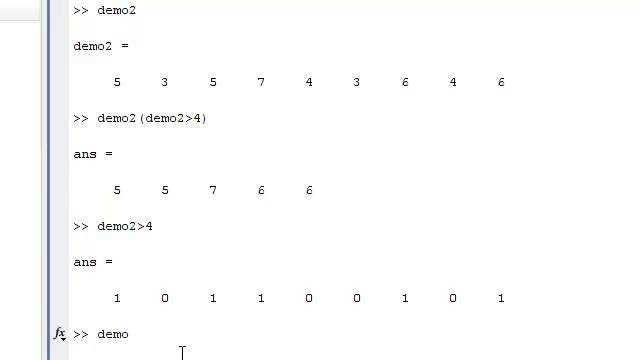
key(Backspace)
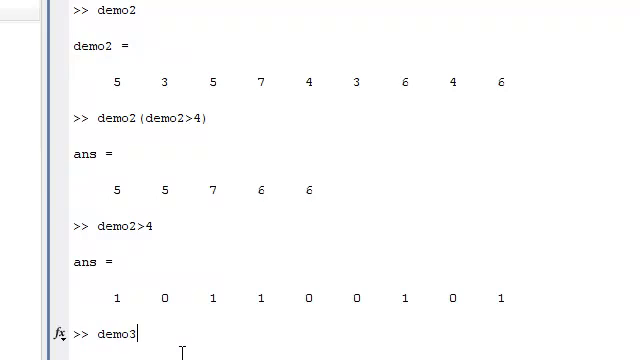
text(= 1:)
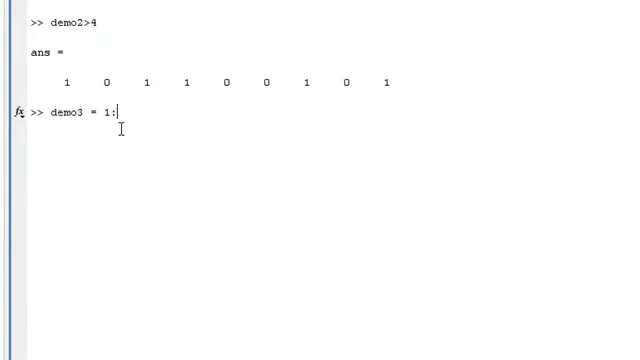
key(Return)
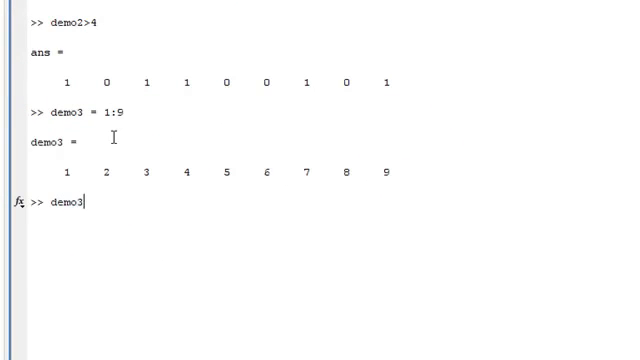
Index demo3 with the demo2>4 mask, then clear the console with clc
text((demo2>4)
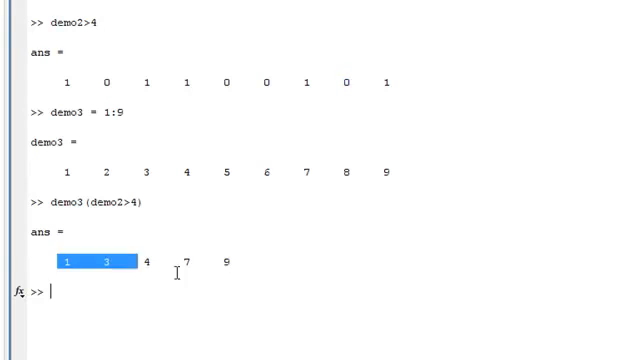
text(clc)
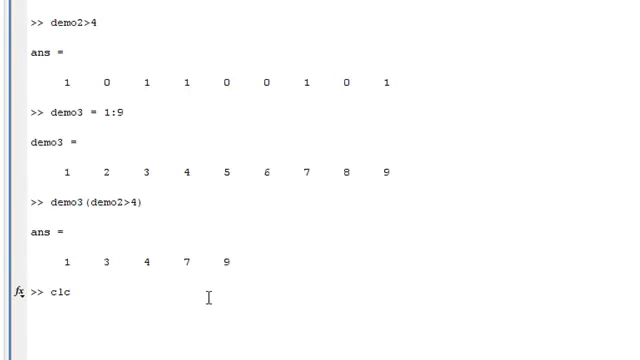
key(Return)
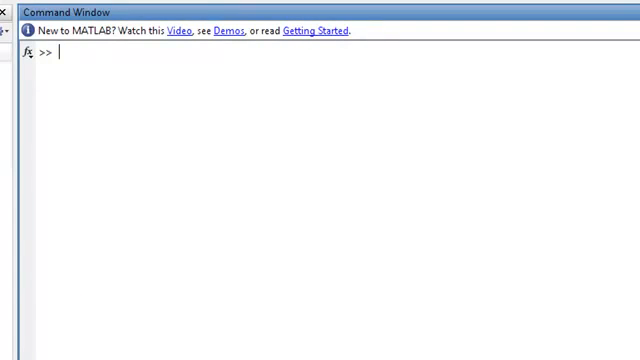
Display demo2 and compute its mean, 4.7778
text(dem)
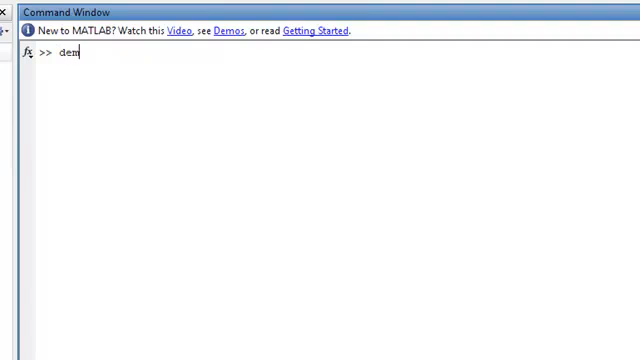
key(Return)
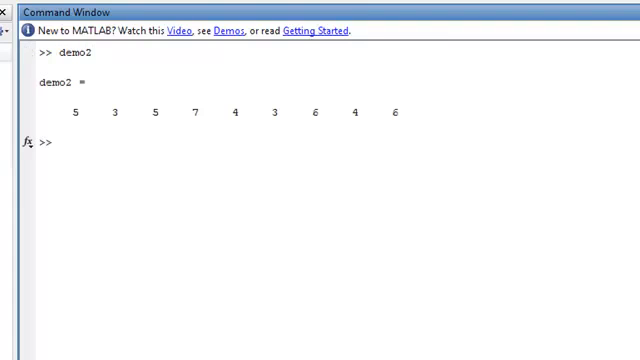
text(mean()
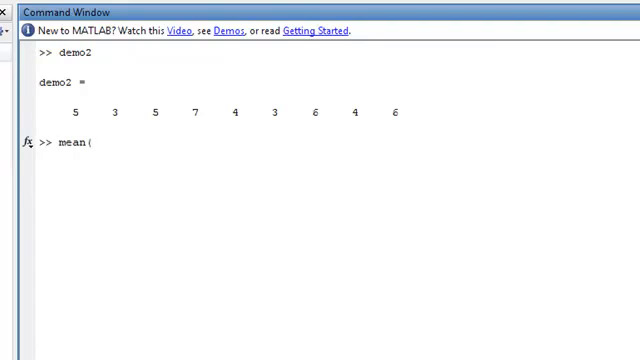
key(Return)
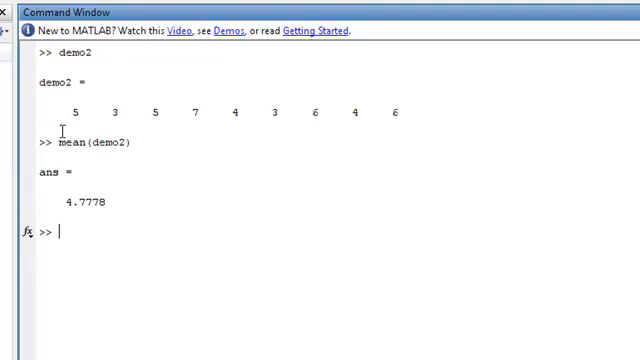
drag(62, 110, 400, 110)
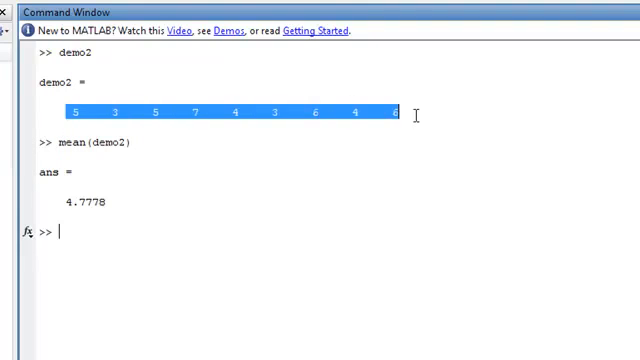
mouse_move(123, 125)
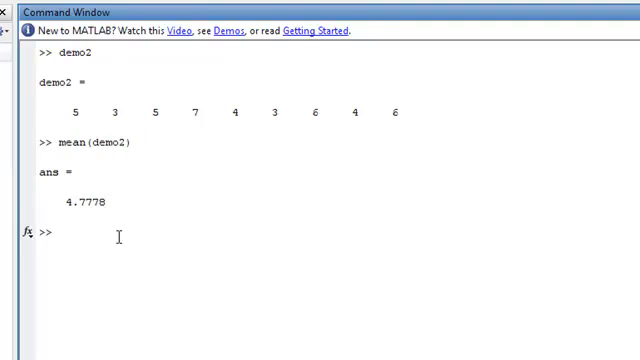
Compute demo2's maximum 7, minimum 3 and sum 43
text(max ()
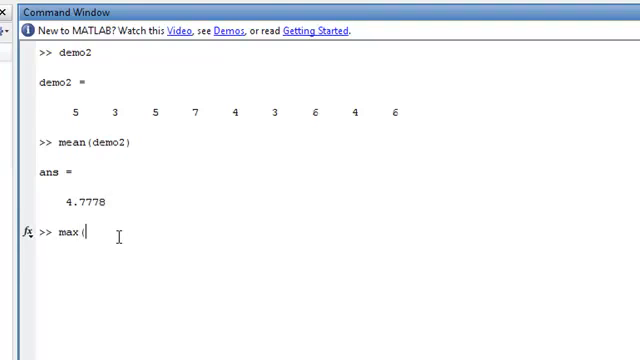
text(dem)
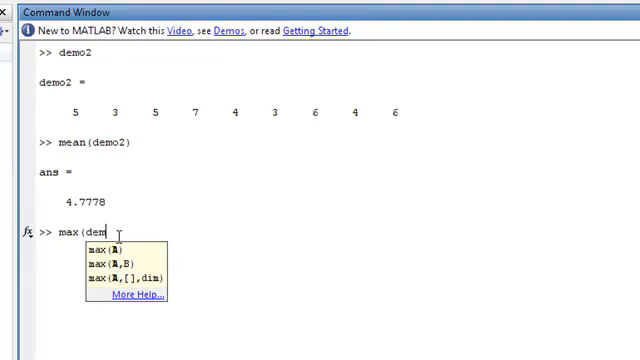
key(Return)
text(sum()
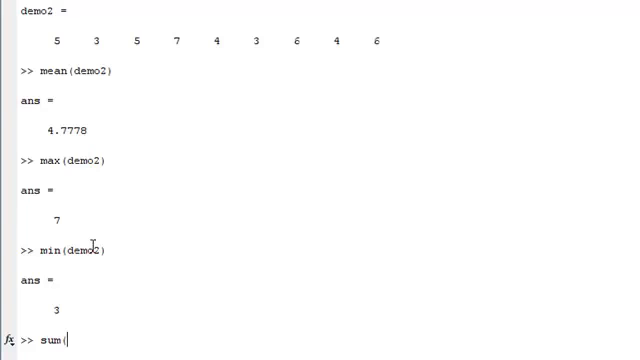
text(demo2)
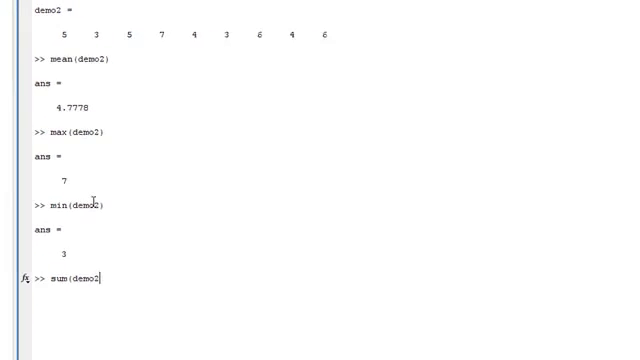
key(Return)
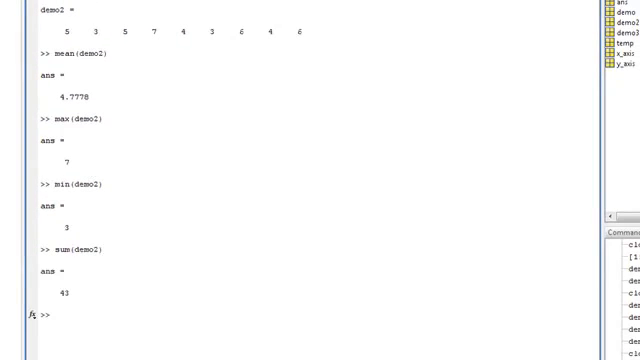